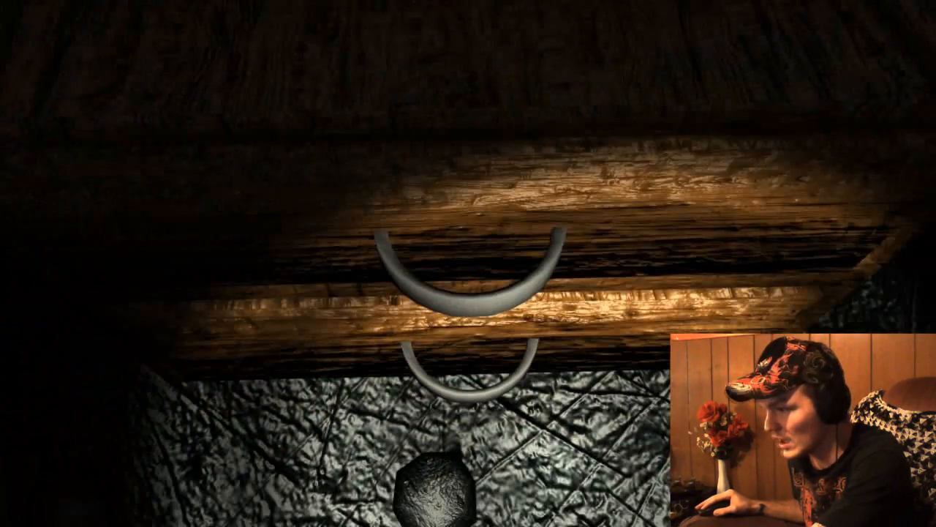
{"action": "mouse_move", "coordinate": [468, 263]}
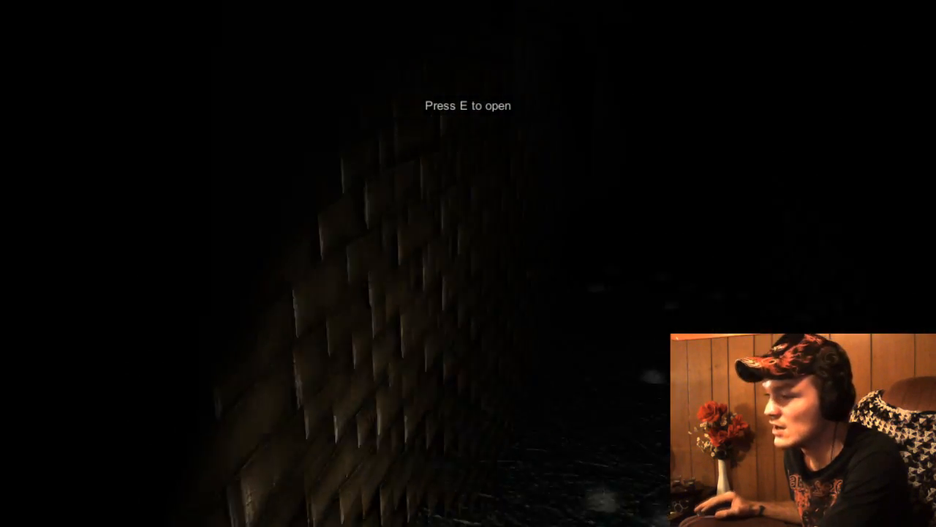
{"action": "key", "text": "e"}
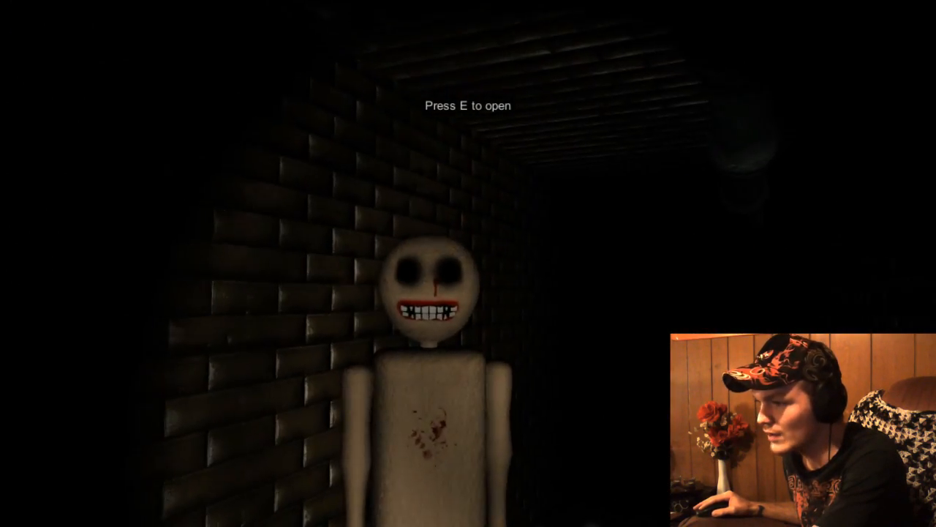
{"action": "key", "text": "e"}
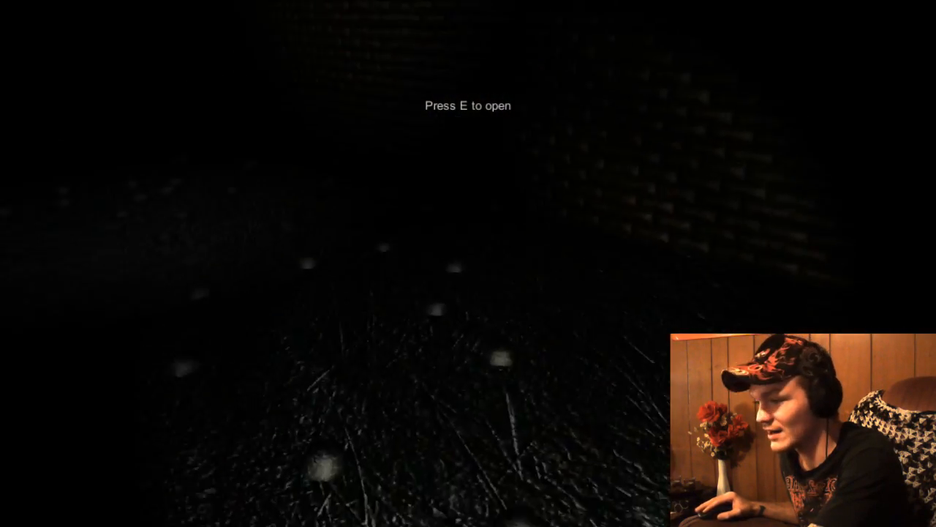
{"action": "key", "text": "e"}
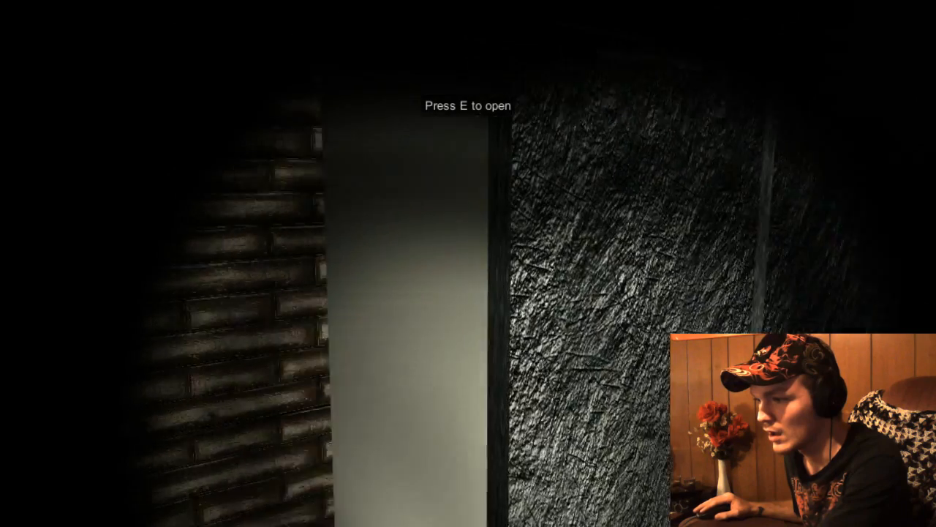
{"action": "key", "text": "e"}
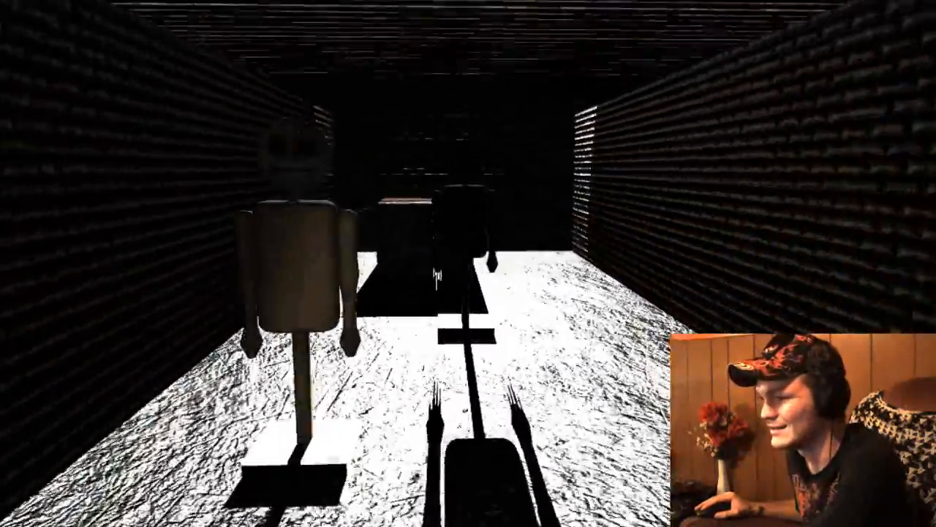
{"action": "mouse_move", "coordinate": [469, 264]}
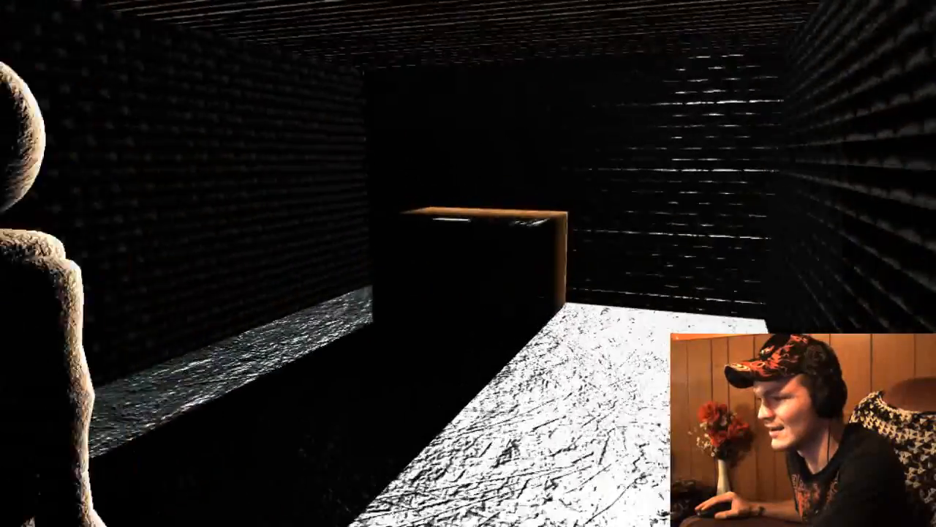
{"action": "mouse_move", "coordinate": [468, 264]}
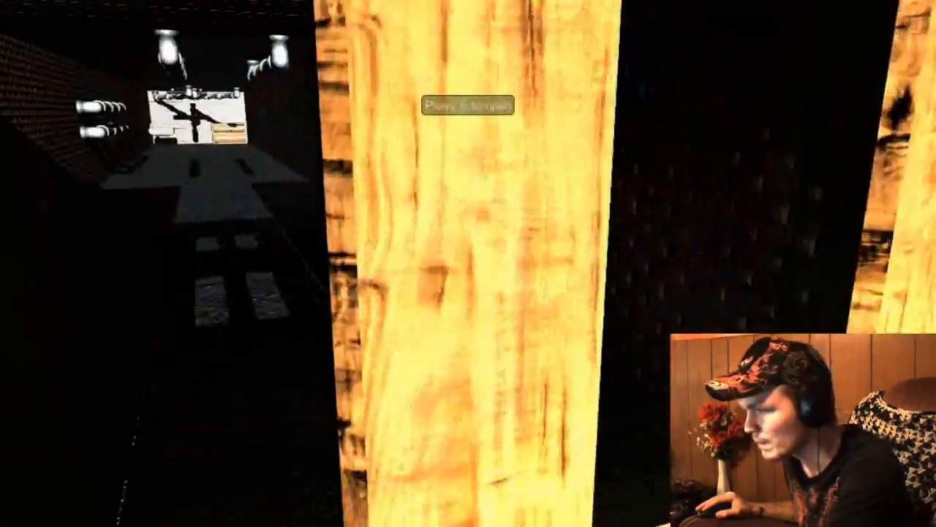
{"action": "mouse_move", "coordinate": [468, 263]}
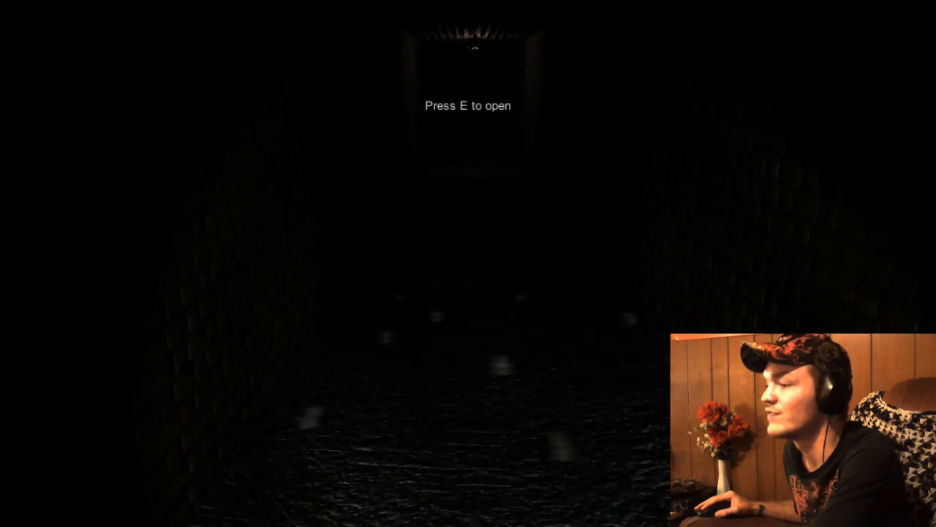
{"action": "key", "text": "e"}
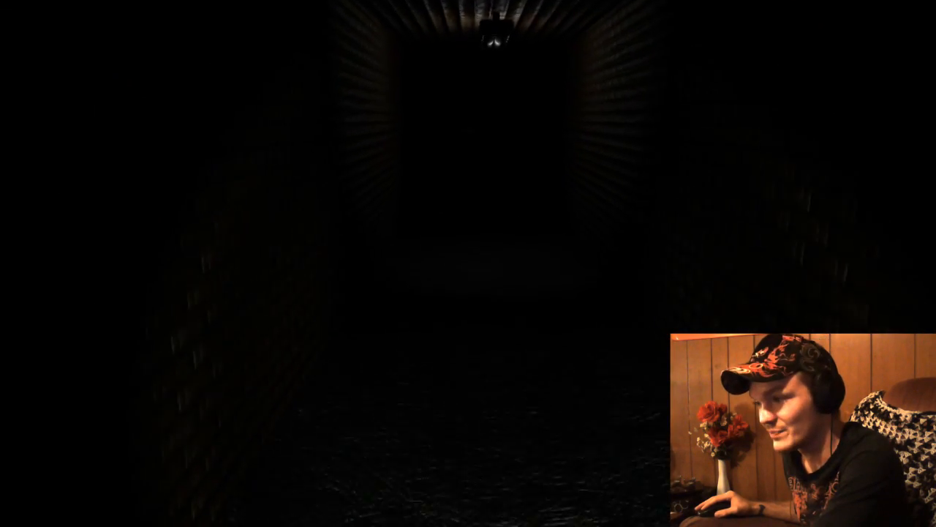